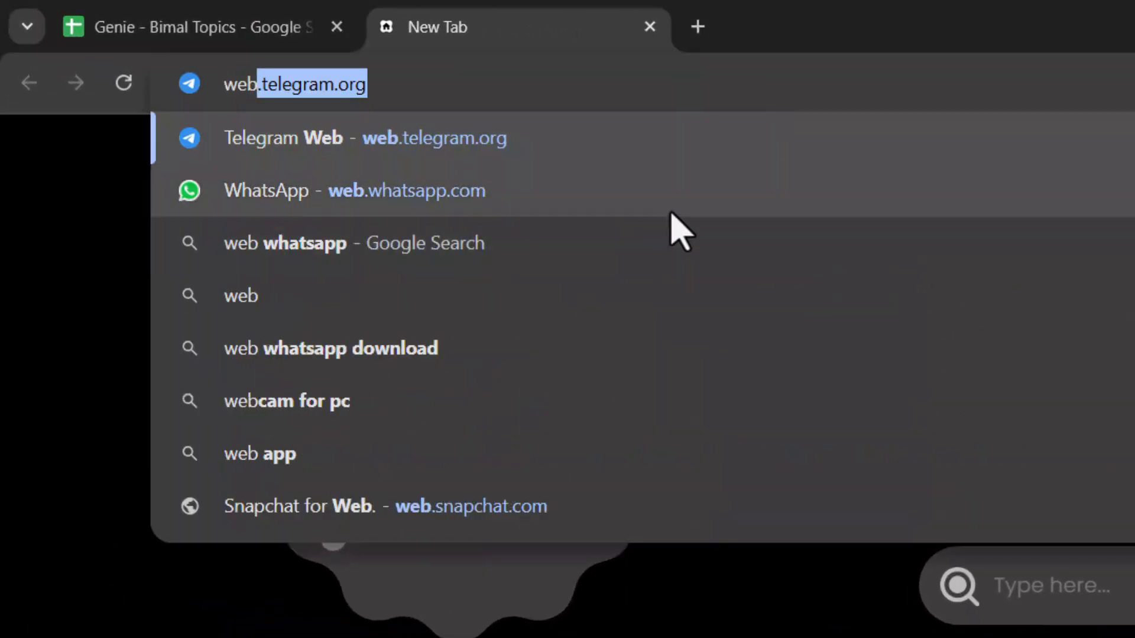
Open web.whatsapp.com from the address bar suggestions in the new tab
left_click(354, 190)
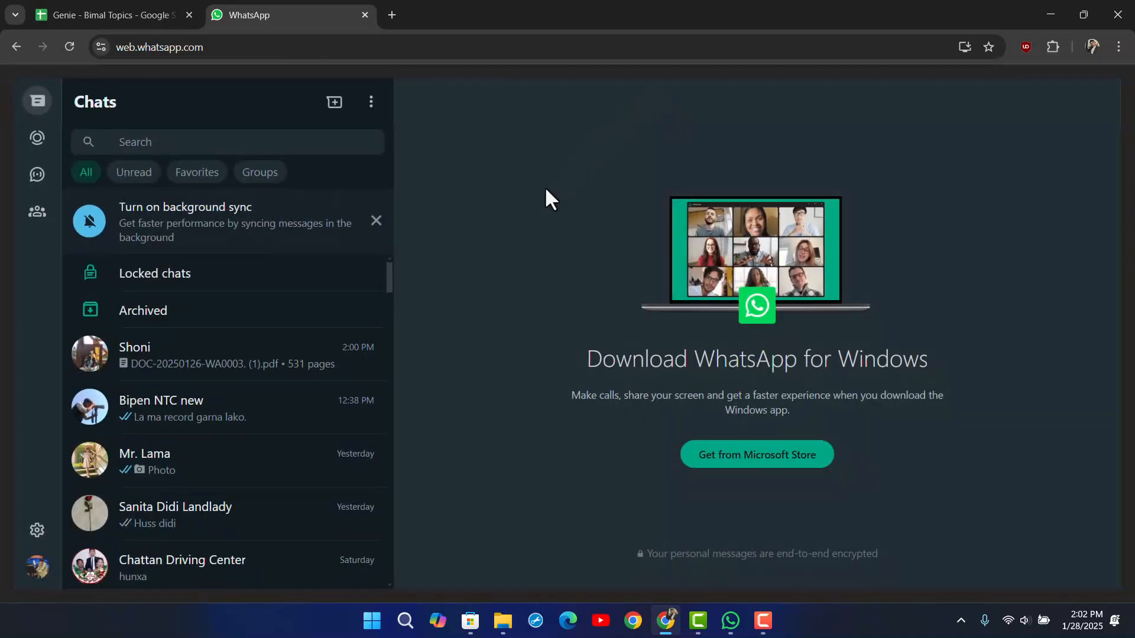
mouse_move(374, 132)
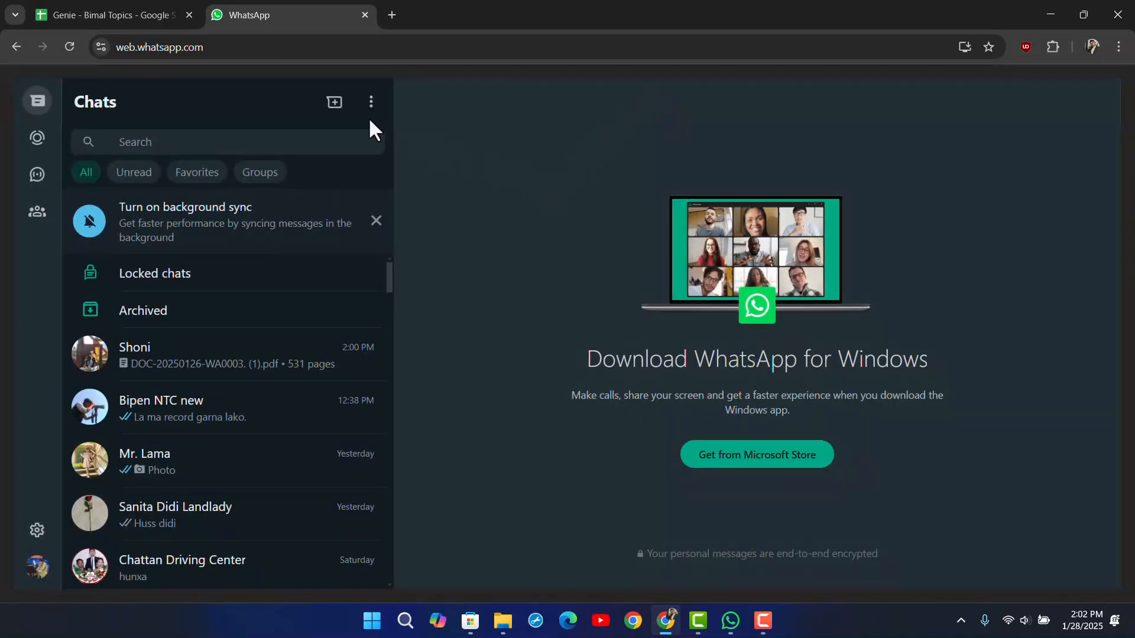
mouse_move(552, 240)
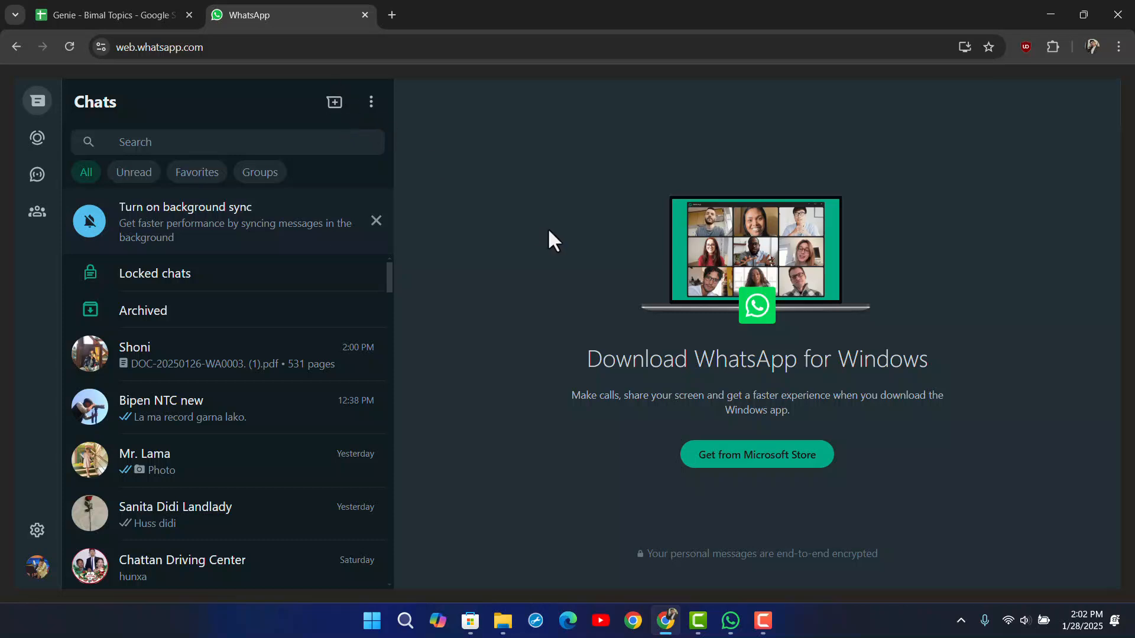
mouse_move(551, 242)
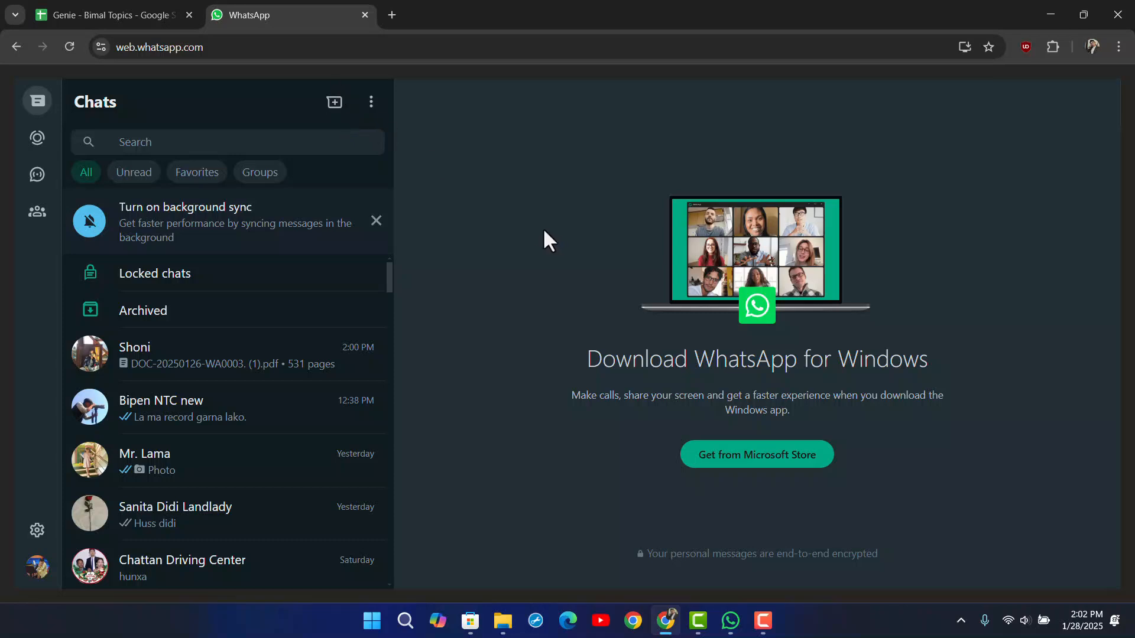
mouse_move(515, 210)
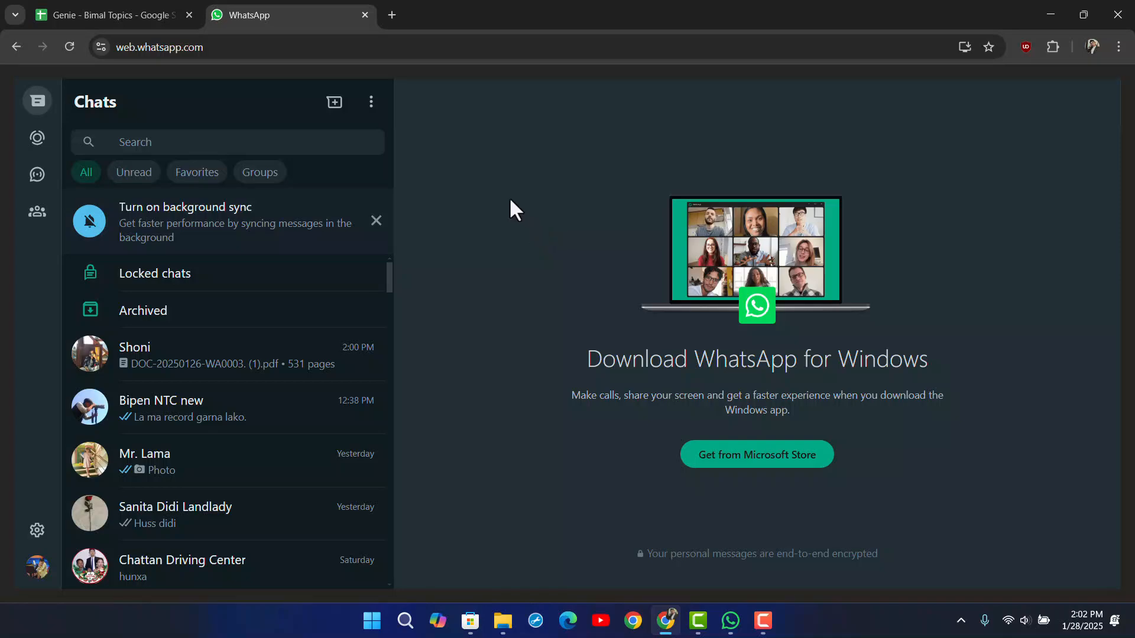
Print the WhatsApp Web page from the page's right-click menu
right_click(510, 210)
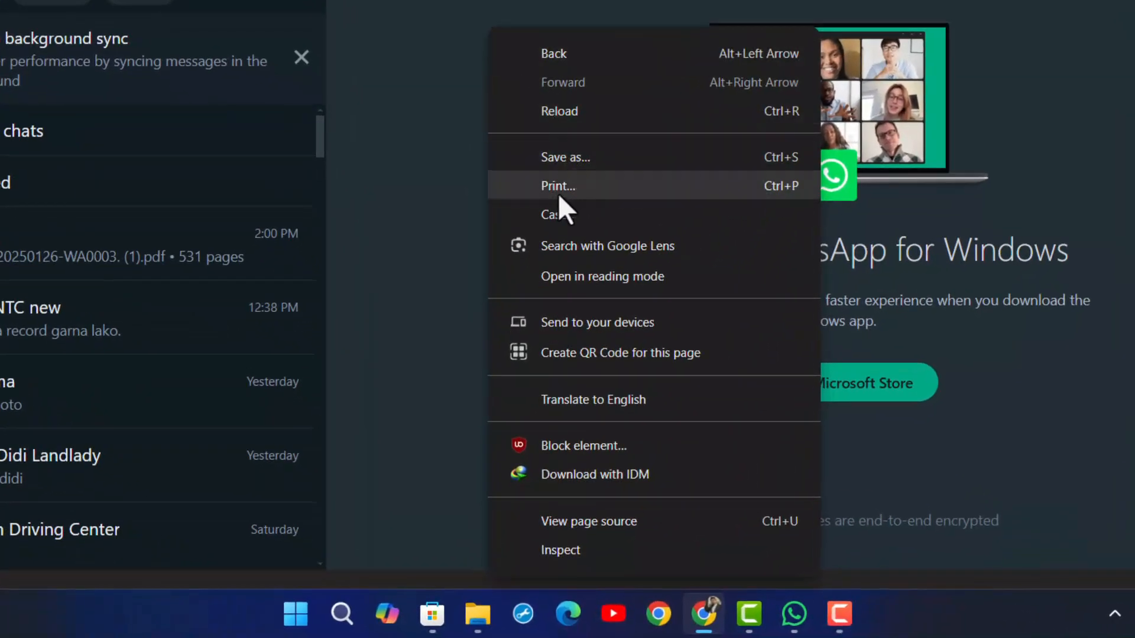
mouse_move(601, 206)
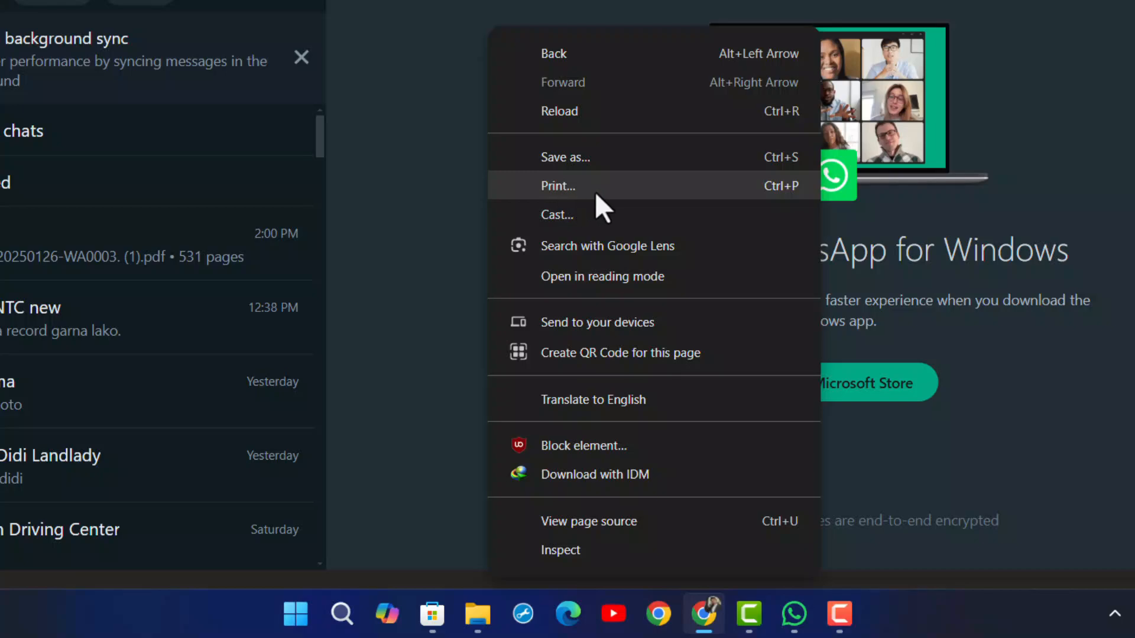
left_click(558, 186)
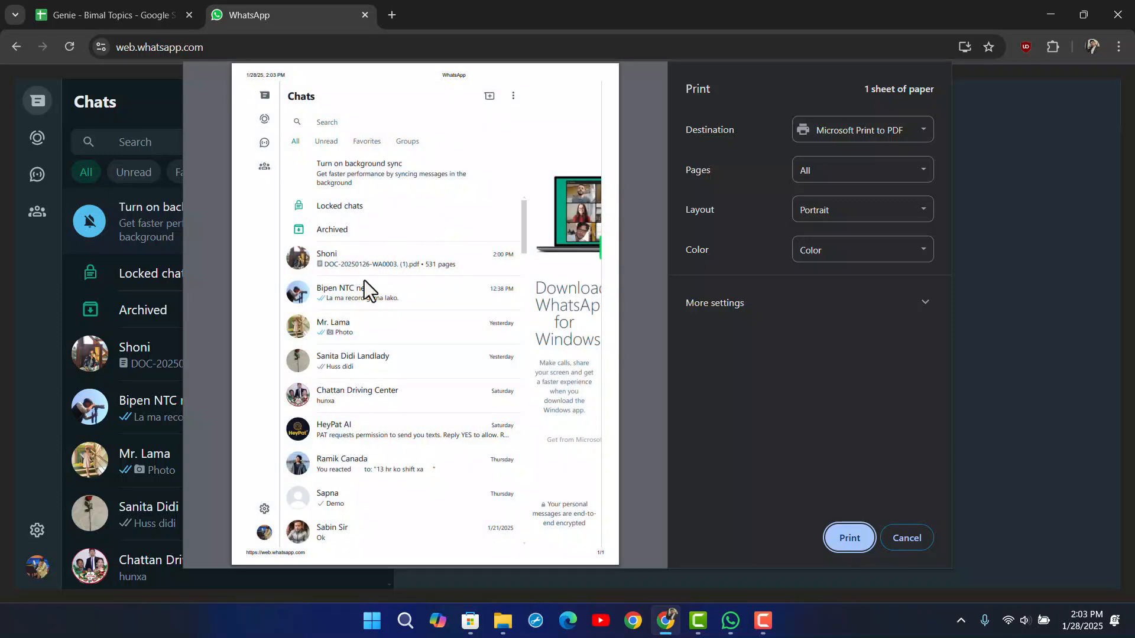
mouse_move(651, 195)
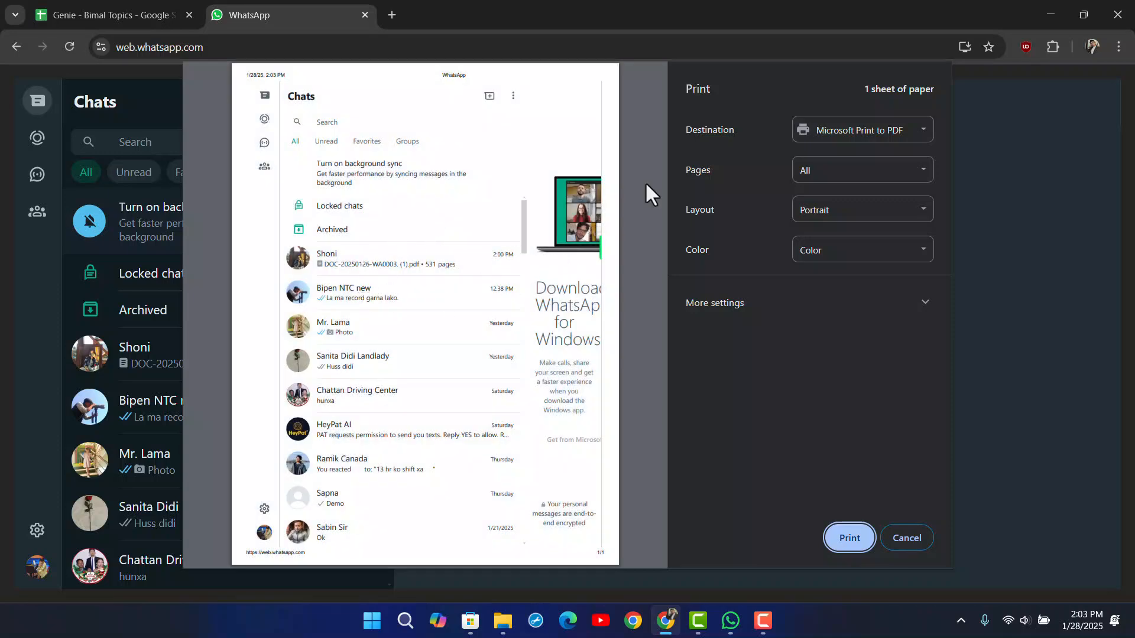
Choose Save as PDF as the destination and Portrait as the layout
left_click(860, 130)
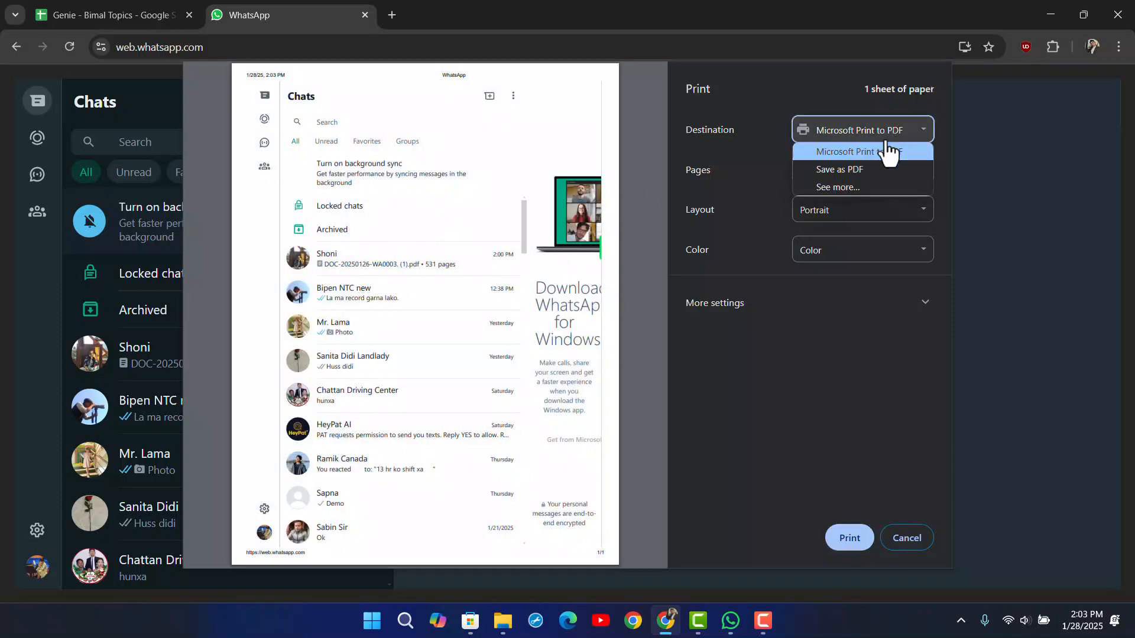
left_click(840, 168)
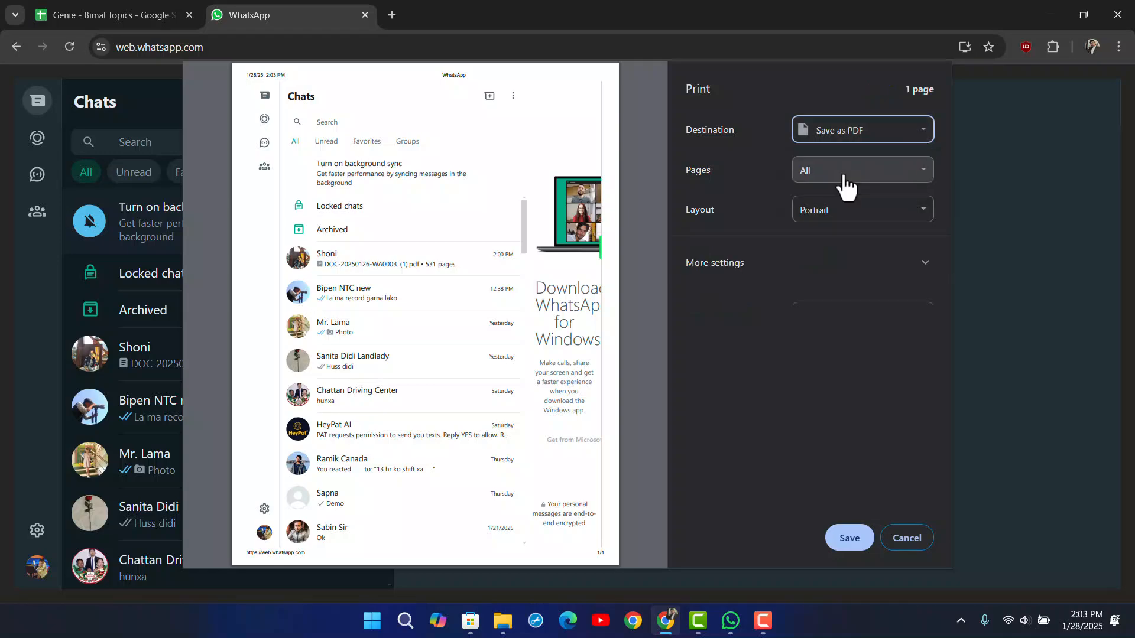
left_click(861, 209)
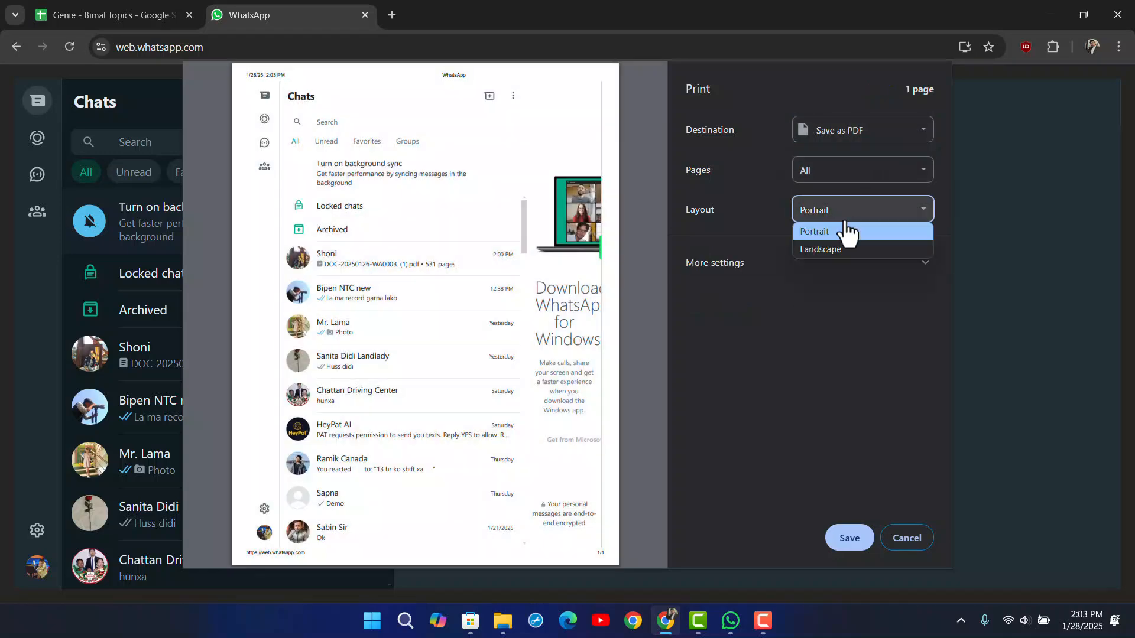
left_click(813, 232)
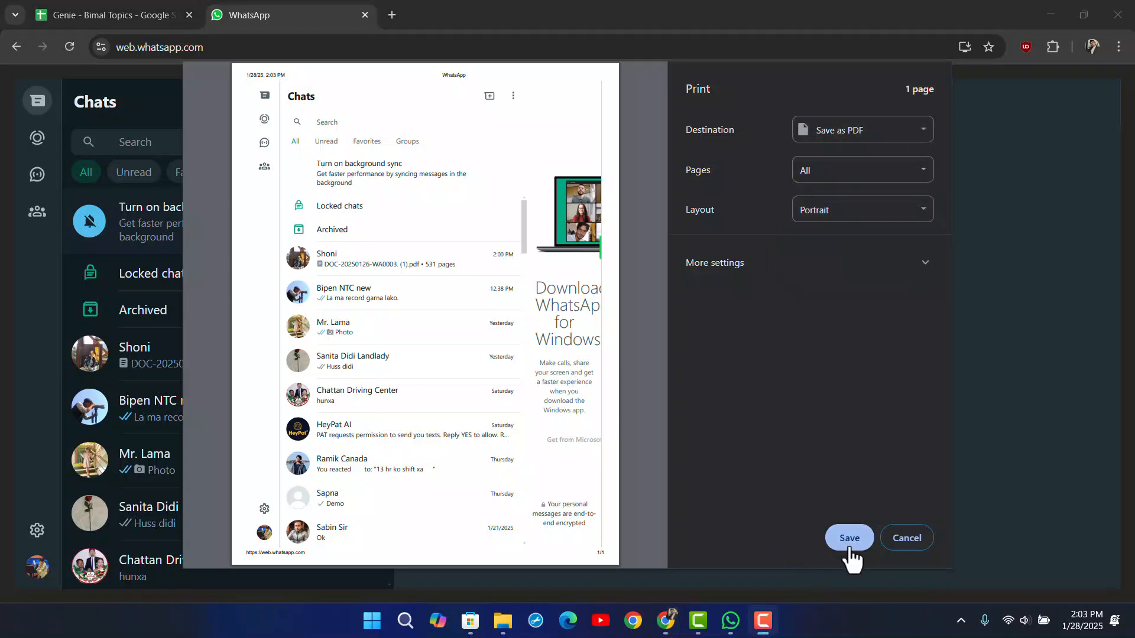
Click Save, then cancel the print dialog to return to the chat list
left_click(848, 538)
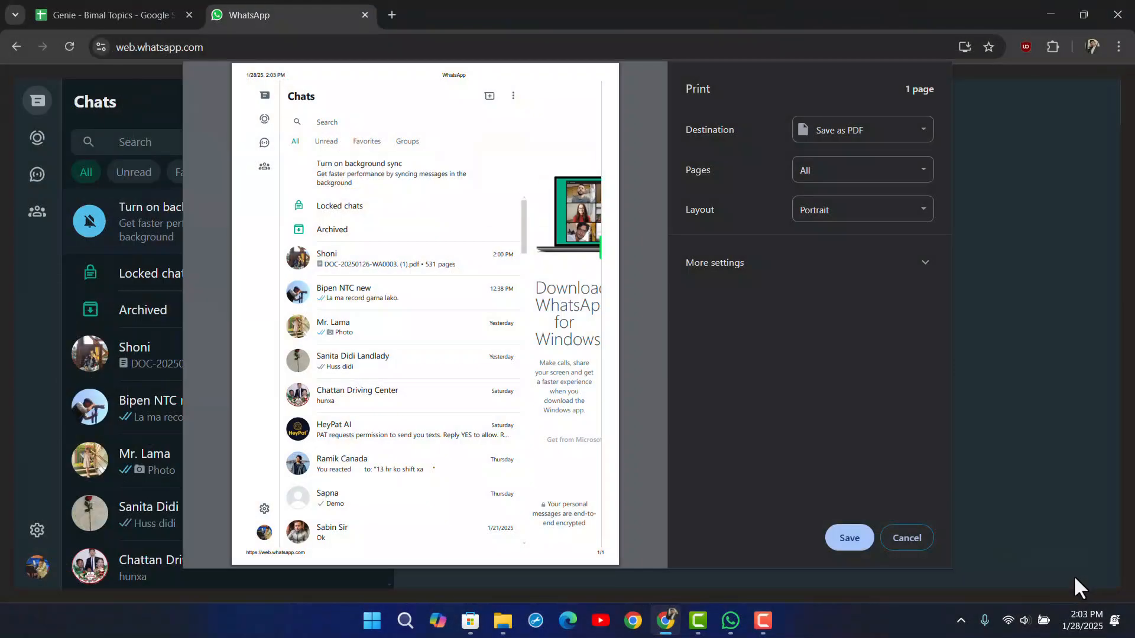
mouse_move(906, 538)
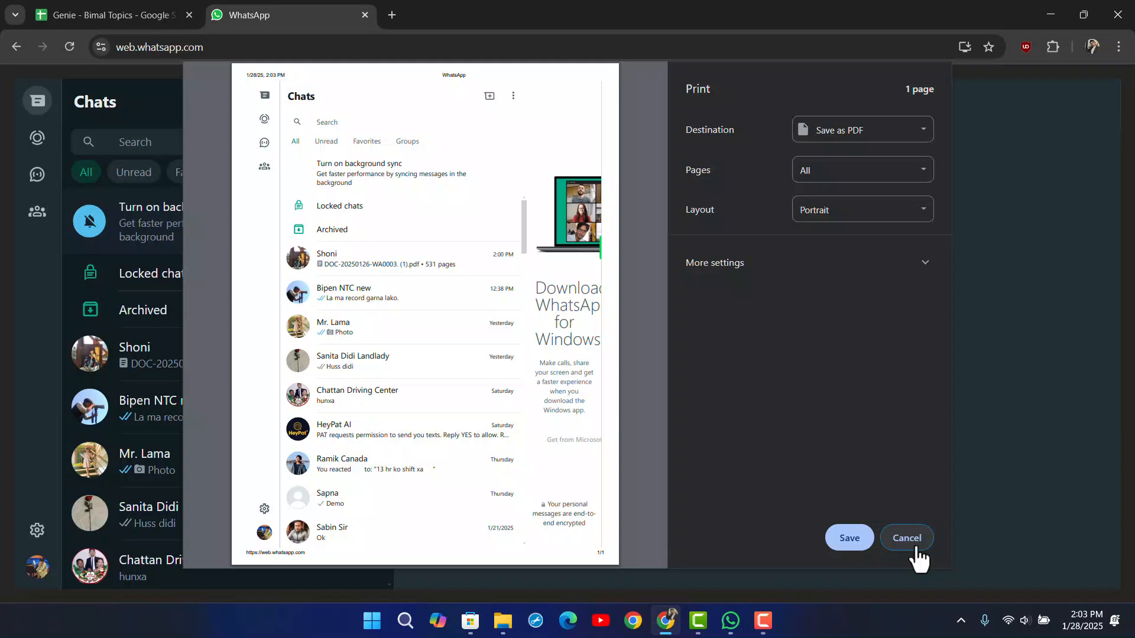
left_click(905, 538)
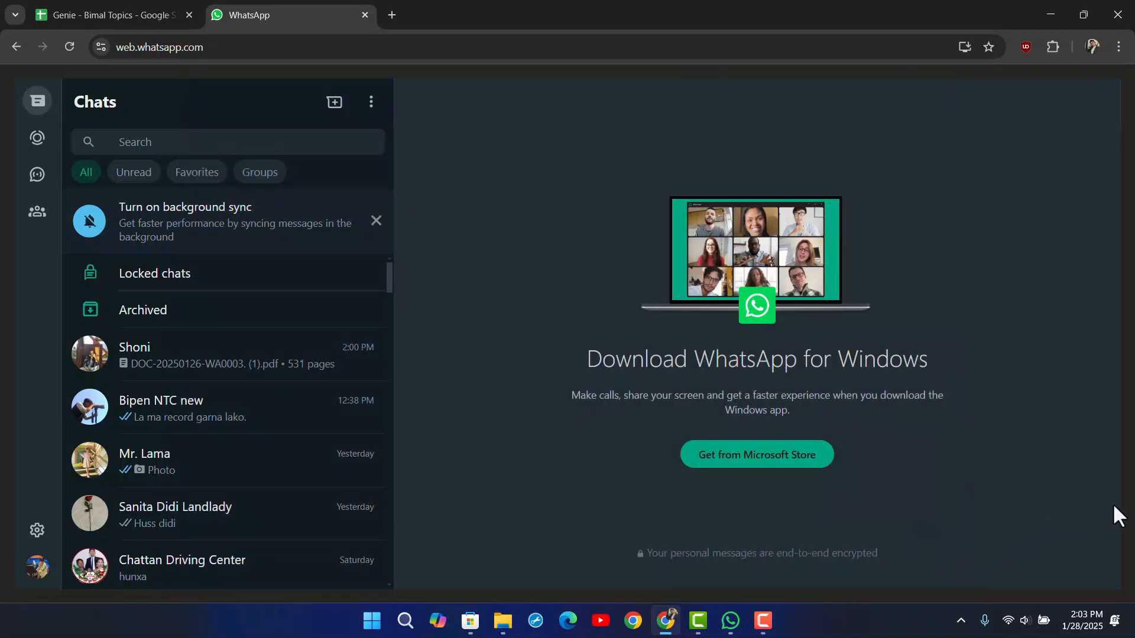